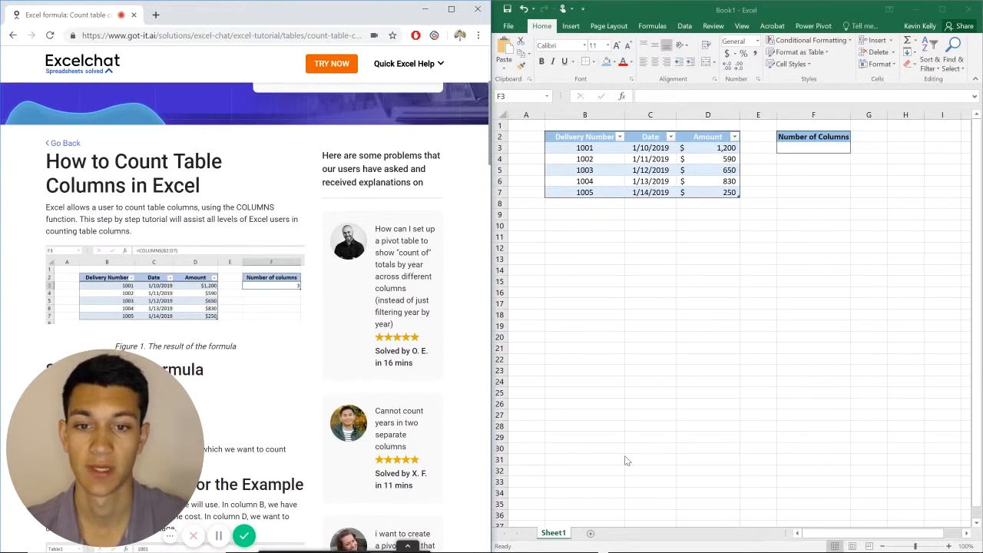
{"action": "mouse_move", "coordinate": [599, 469]}
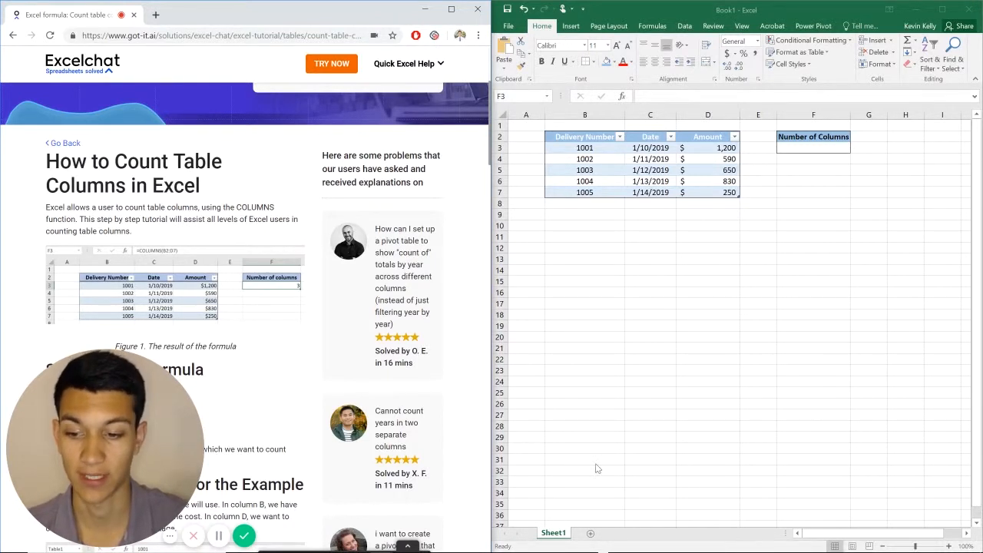
Select cell F3 under the Number of Columns heading to start its formula
{"action": "left_click", "coordinate": [814, 169]}
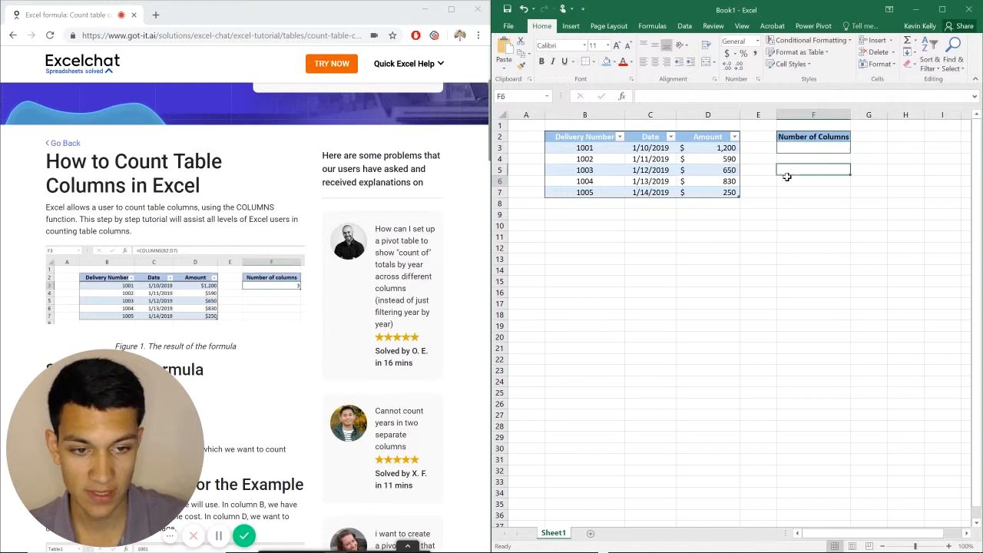
{"action": "left_click", "coordinate": [815, 148]}
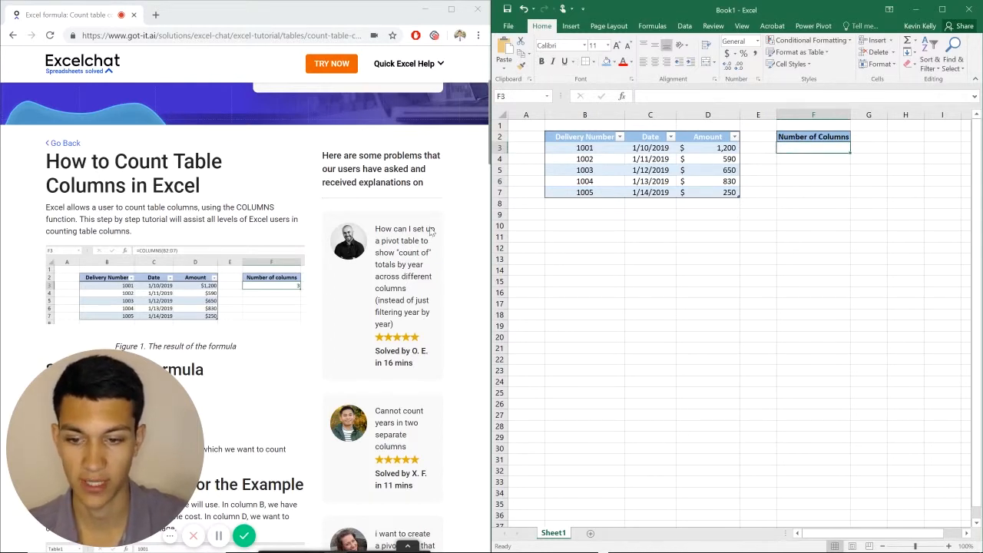
{"action": "scroll", "scroll_direction": "down", "scroll_amount": 3}
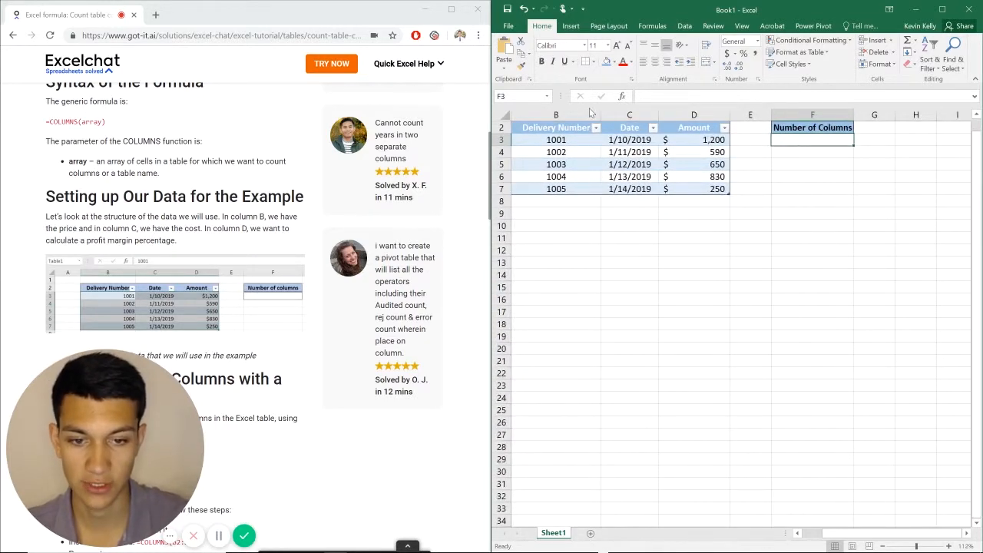
{"action": "mouse_move", "coordinate": [630, 299]}
{"action": "type", "text": "="}
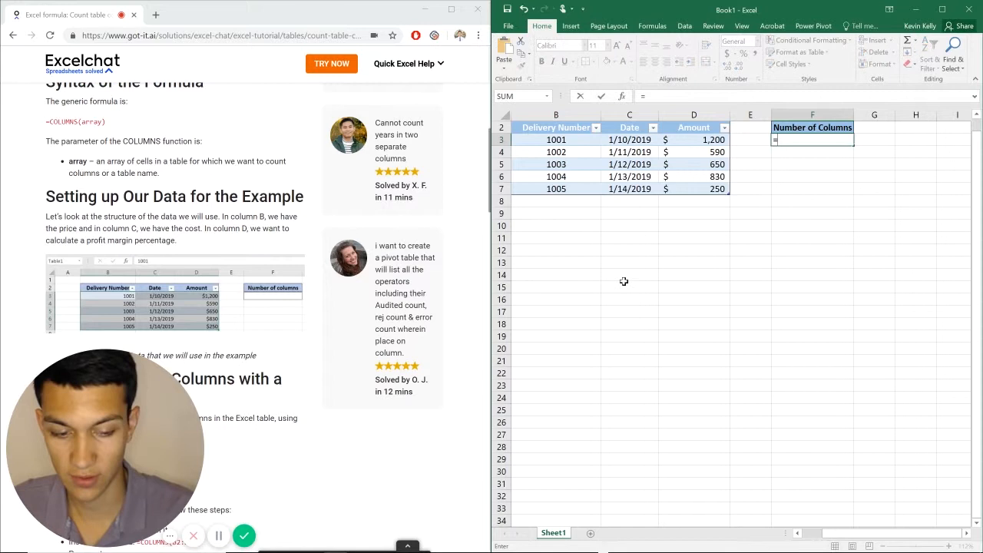
Enter a COLUMNS formula over the whole delivery table (Table1[#All]), returning 3
{"action": "type", "text": "Cl"}
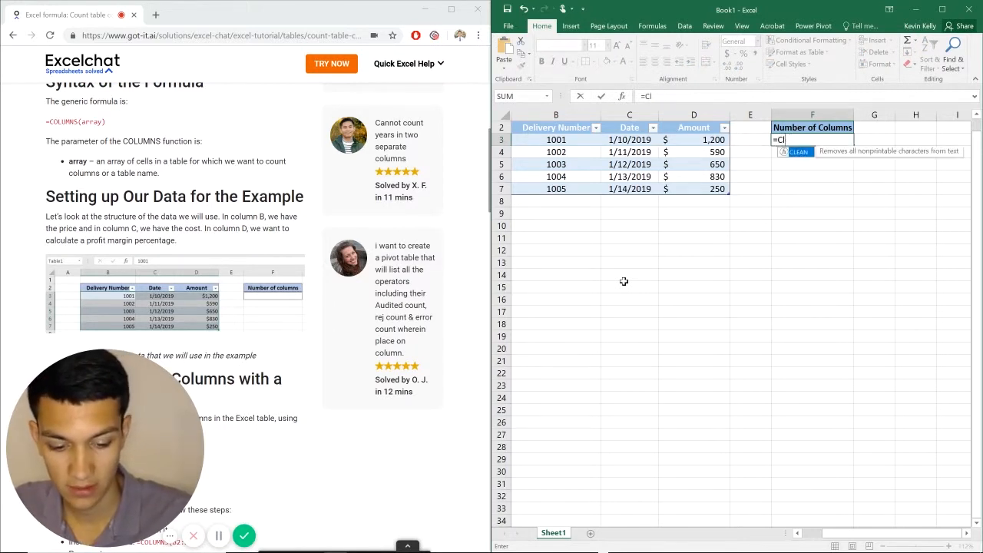
{"action": "type", "text": "olumns"}
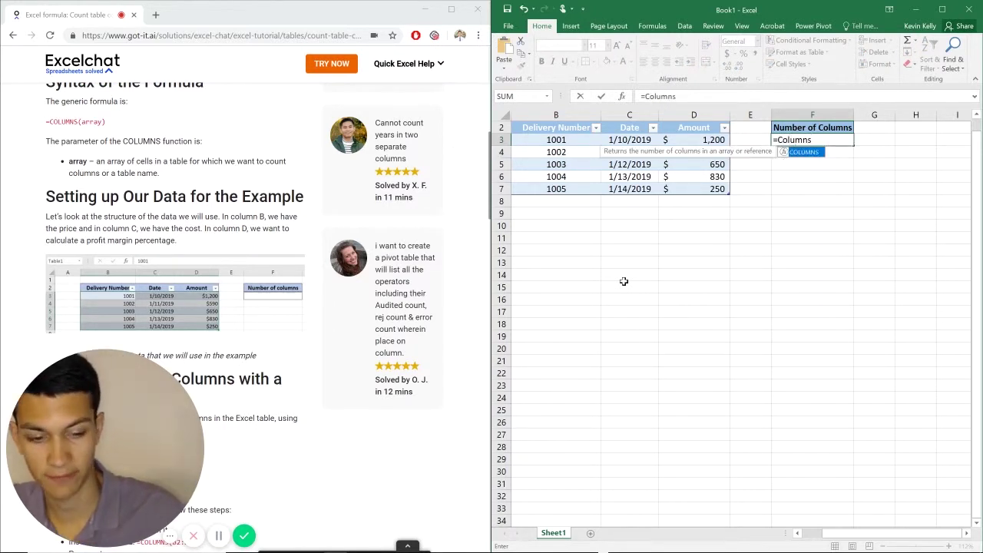
{"action": "type", "text": "(Table1[#All"}
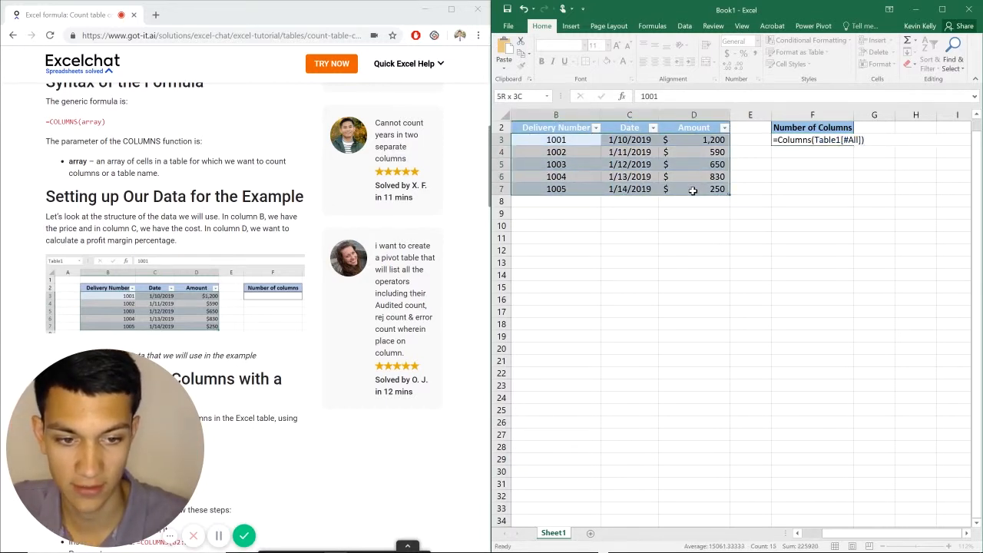
{"action": "key", "text": "Return"}
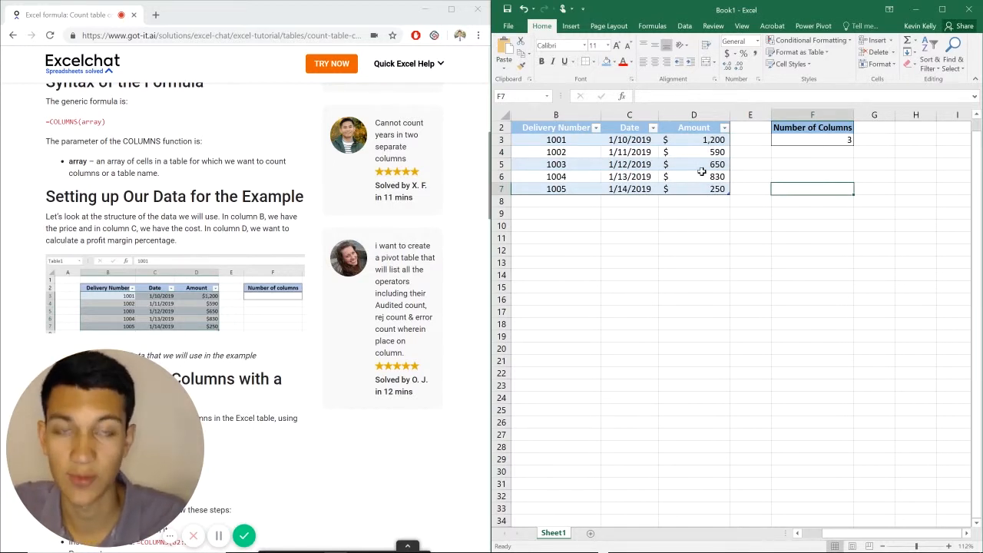
{"action": "mouse_move", "coordinate": [232, 141]}
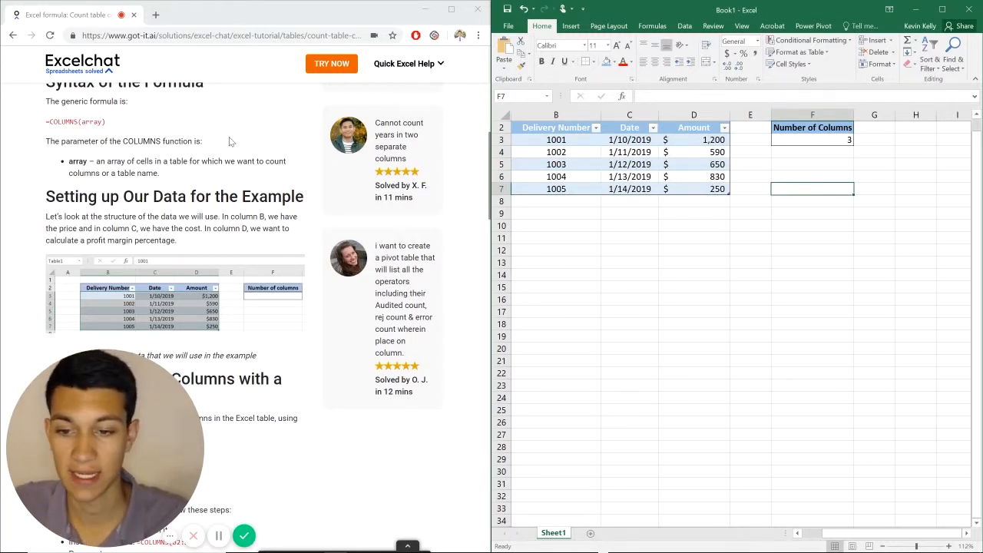
Re-enter F3 as =COLUMNS(table1), referencing the table by name, still returning 3
{"action": "left_click", "coordinate": [811, 139]}
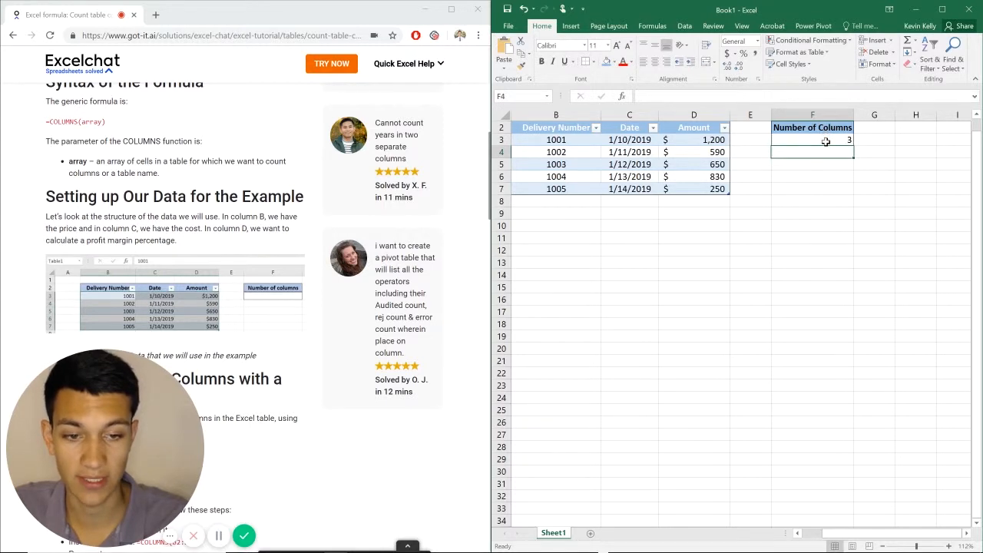
{"action": "left_click", "coordinate": [811, 140]}
{"action": "type", "text": "="}
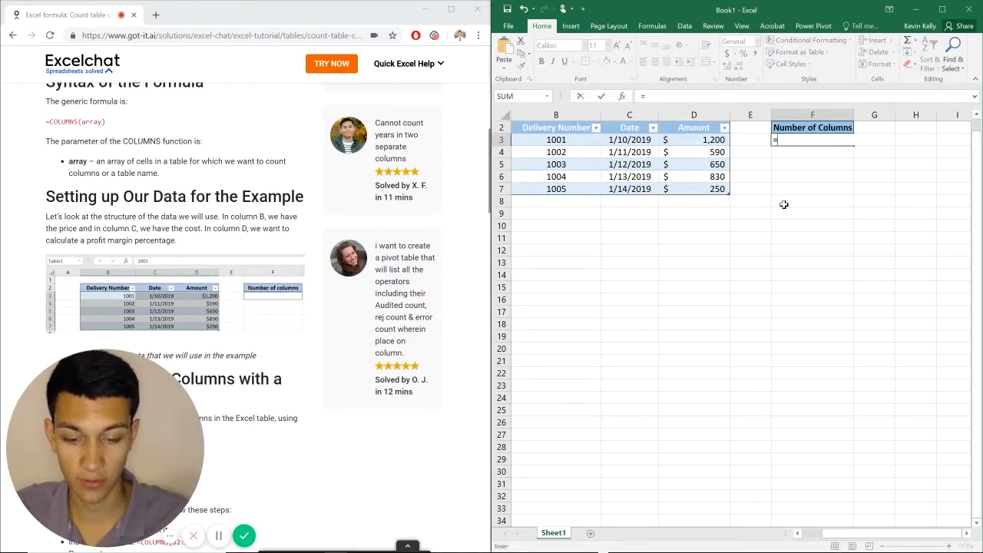
{"action": "type", "text": "COLUMNS"}
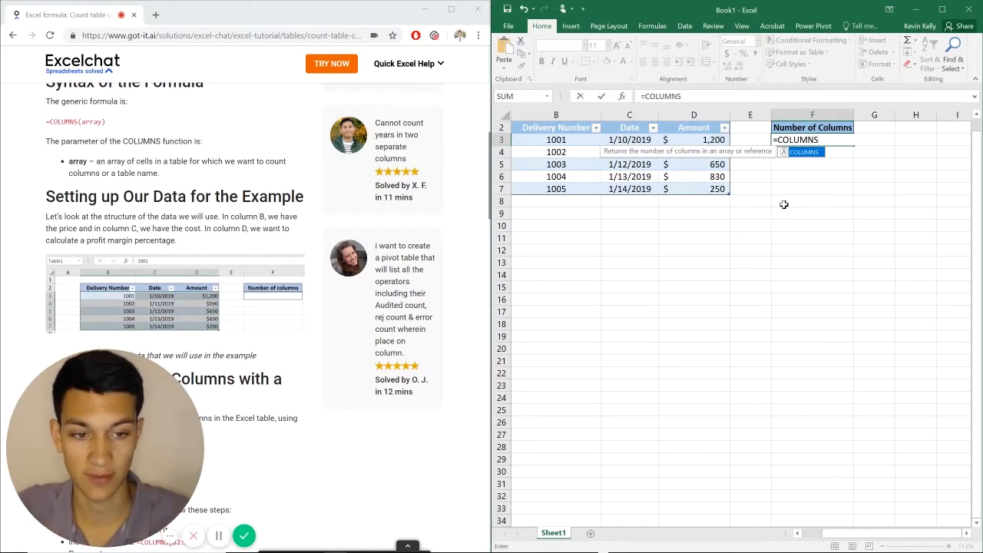
{"action": "type", "text": "("}
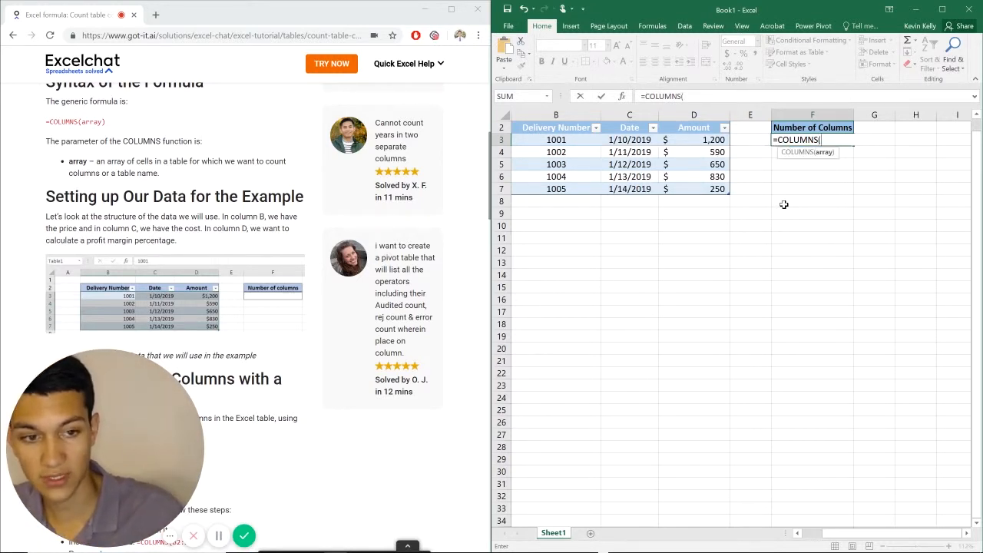
{"action": "type", "text": "table1"}
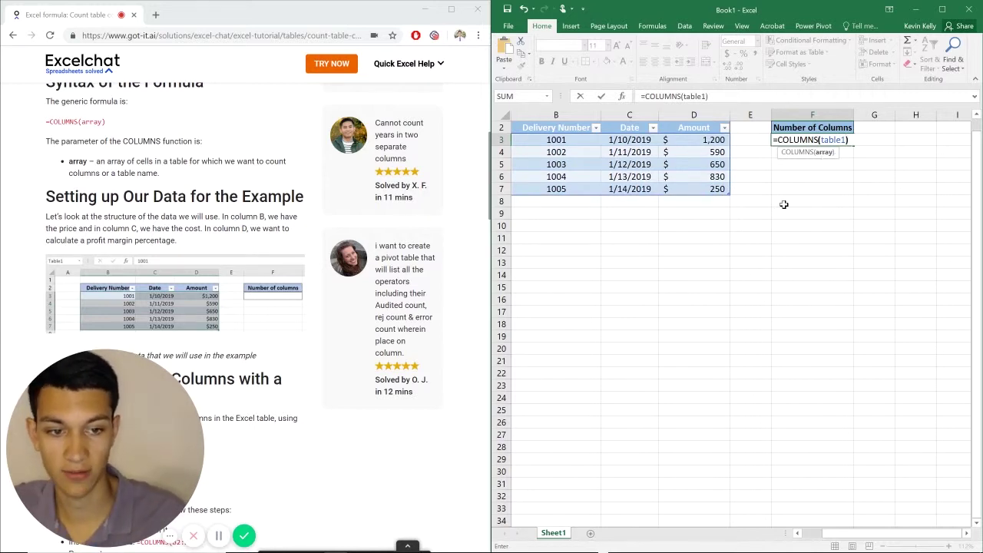
{"action": "key", "text": "Return"}
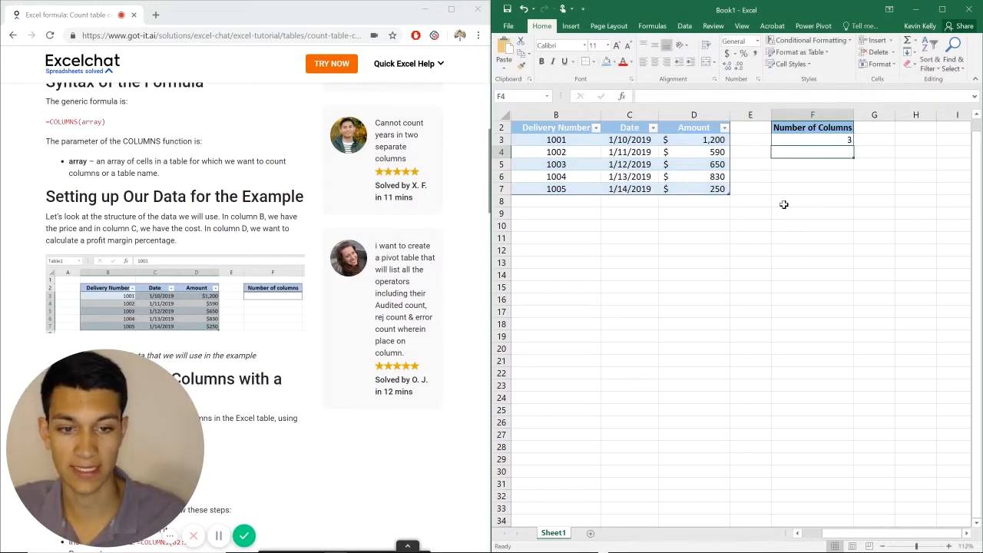